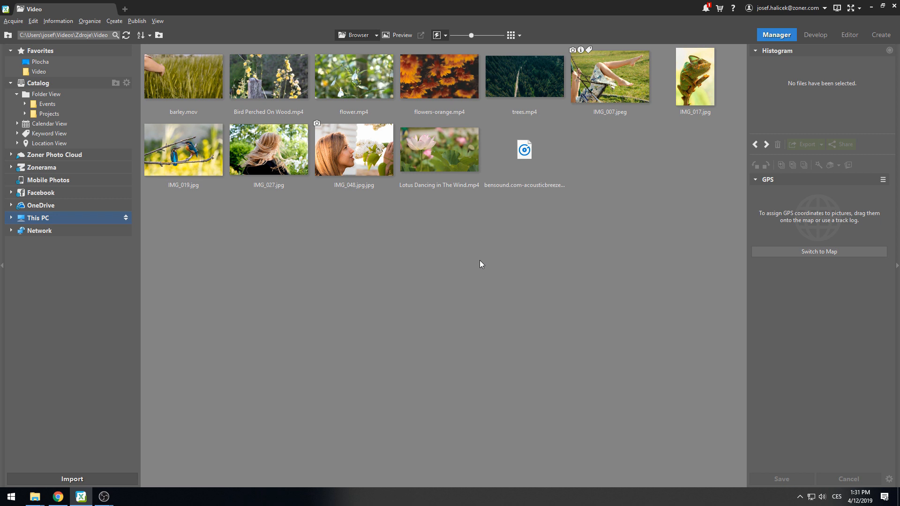
{"action": "mouse_move", "coordinate": [868, 72]}
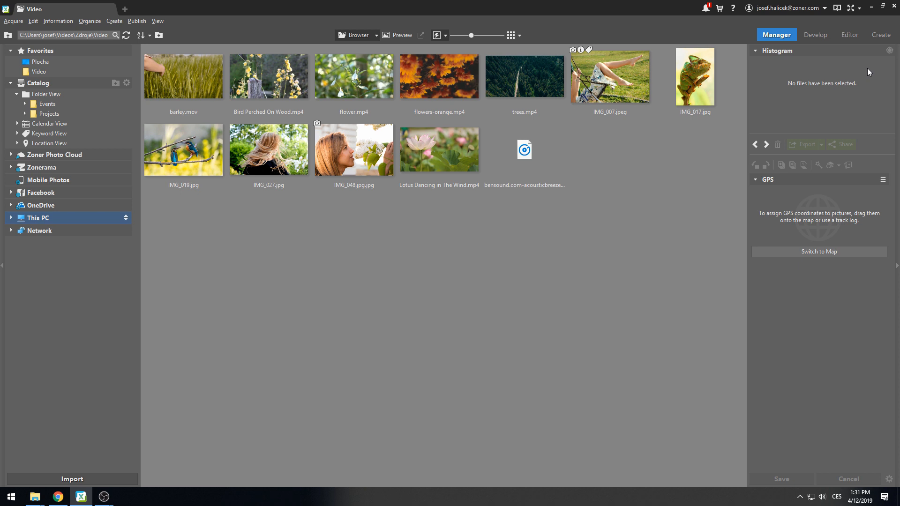
Switch to the Create module listing the project types
{"action": "left_click", "coordinate": [880, 34]}
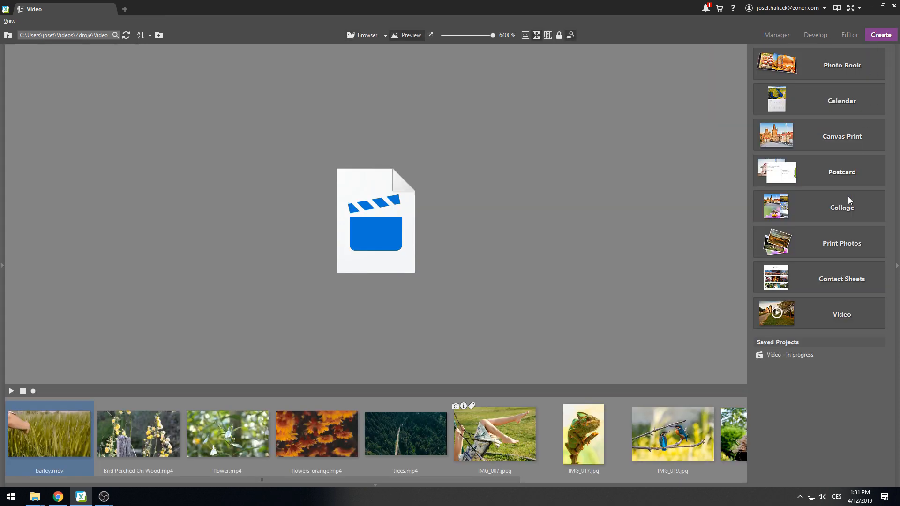
Start a new Full HD 1080p, 25 fps video project
{"action": "left_click", "coordinate": [842, 314]}
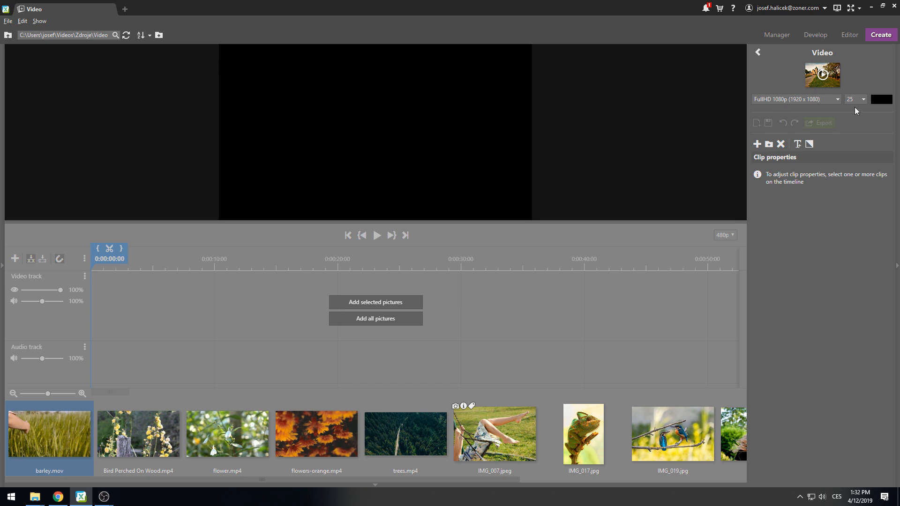
{"action": "mouse_move", "coordinate": [495, 304]}
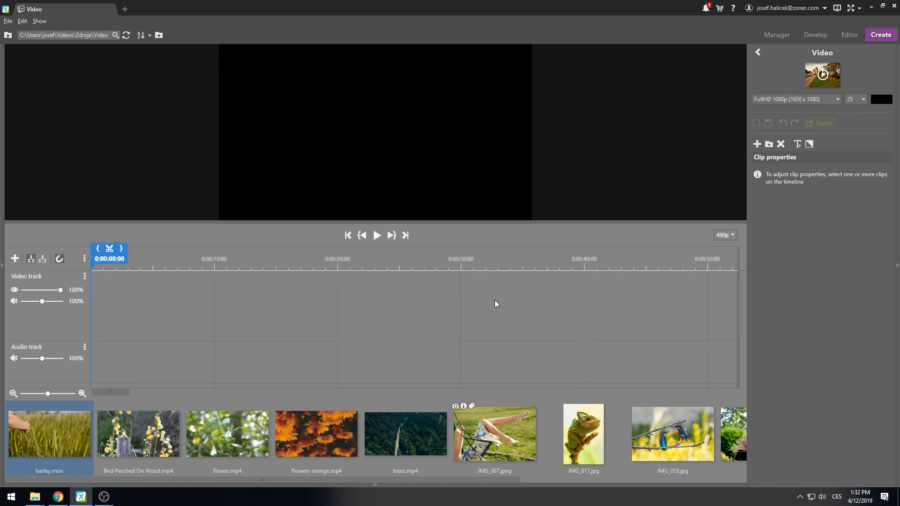
{"action": "mouse_move", "coordinate": [313, 353]}
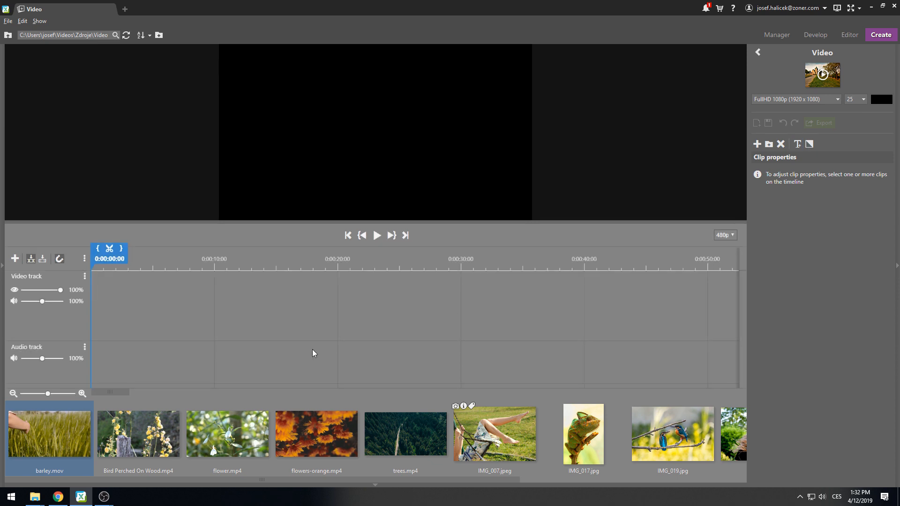
Place Bird Perched On Wood.mp4 on the video track and trim it at about five seconds
{"action": "left_click_drag", "start_coordinate": [138, 433], "coordinate": [98, 278]}
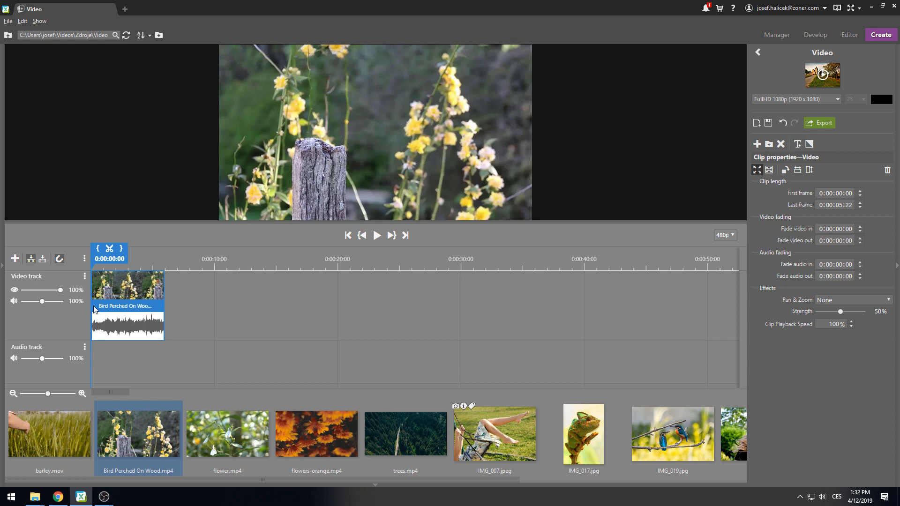
{"action": "left_click", "coordinate": [163, 259]}
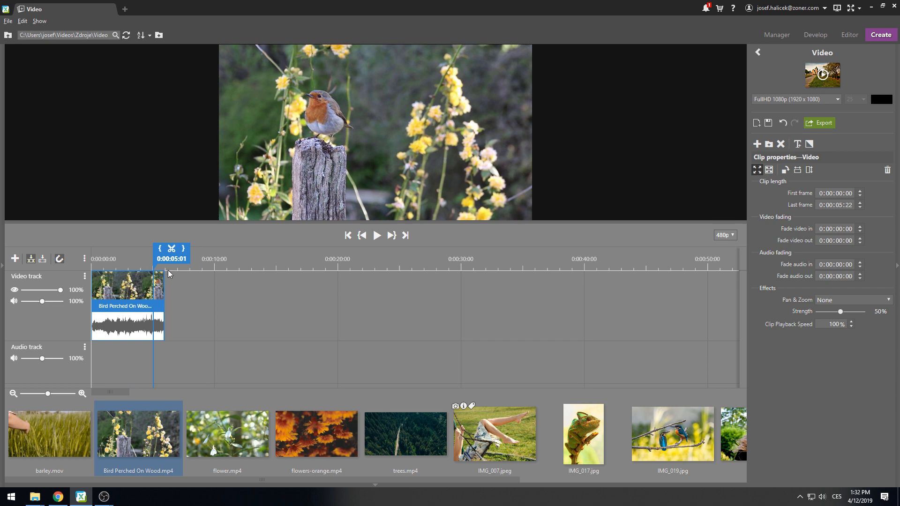
{"action": "left_click", "coordinate": [160, 278]}
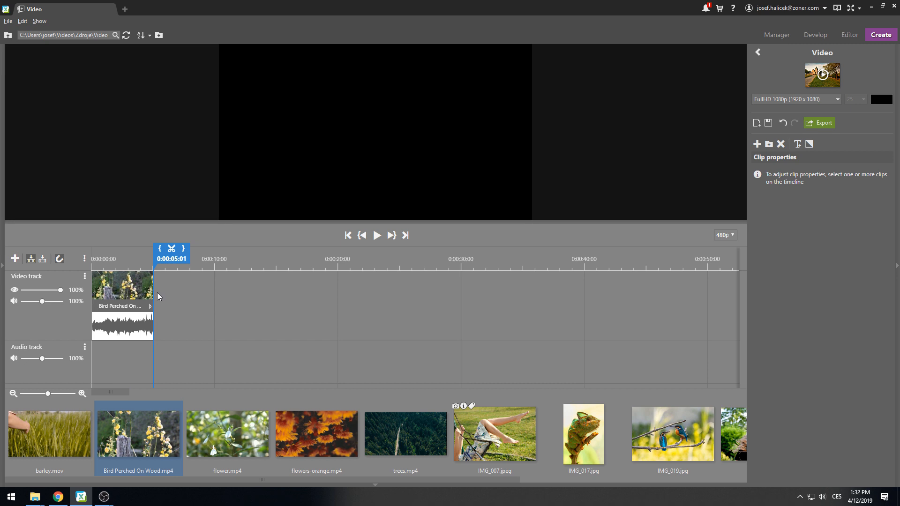
Add flower.mp4 after the bird clip and the bensound acoustic breeze mp3 on the audio track
{"action": "left_click", "coordinate": [227, 434]}
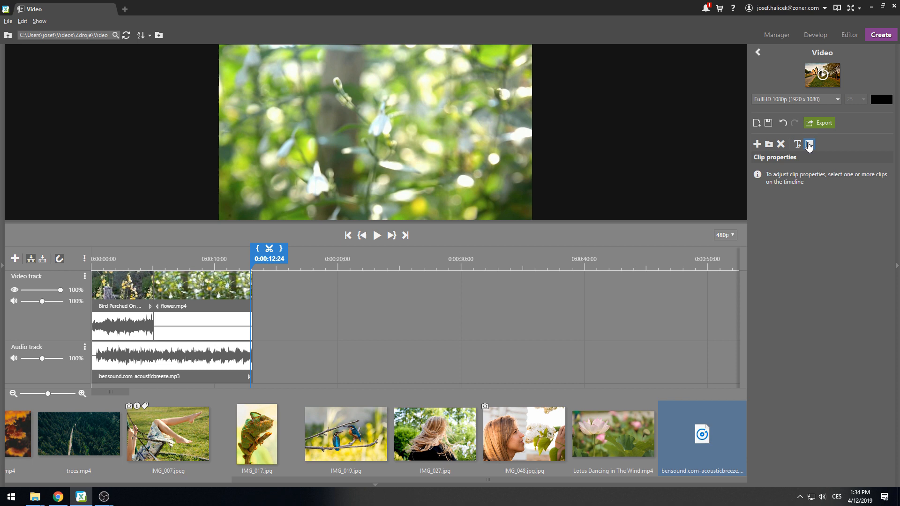
Join the bird and flower clips with a crossfade and return to the project start
{"action": "left_click", "coordinate": [809, 143]}
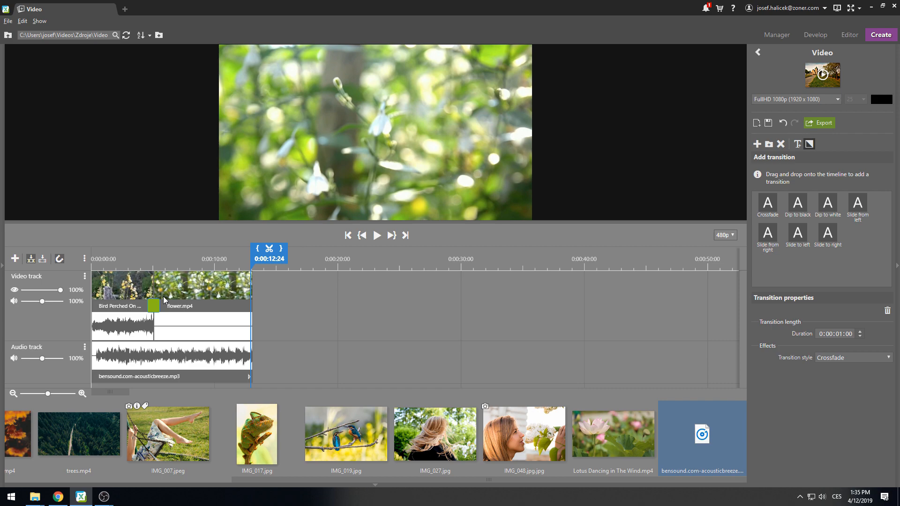
{"action": "left_click", "coordinate": [377, 235]}
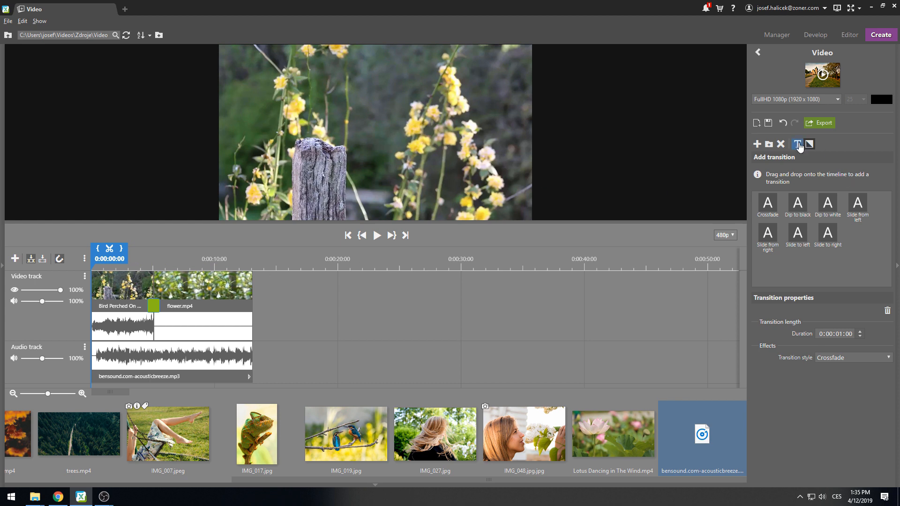
Add a Title and Subtitle 2 reading Spring / 2019 in black Tahoma and play it back
{"action": "left_click", "coordinate": [798, 145]}
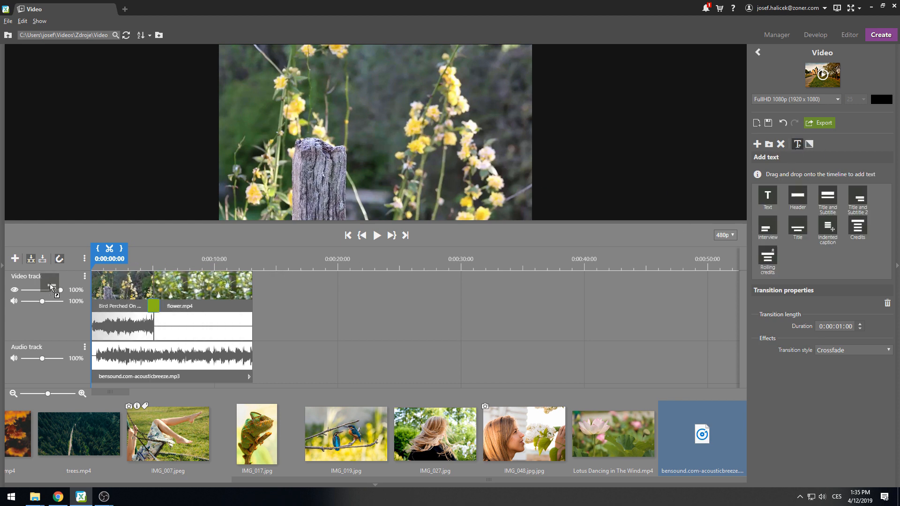
{"action": "left_click", "coordinate": [84, 275]}
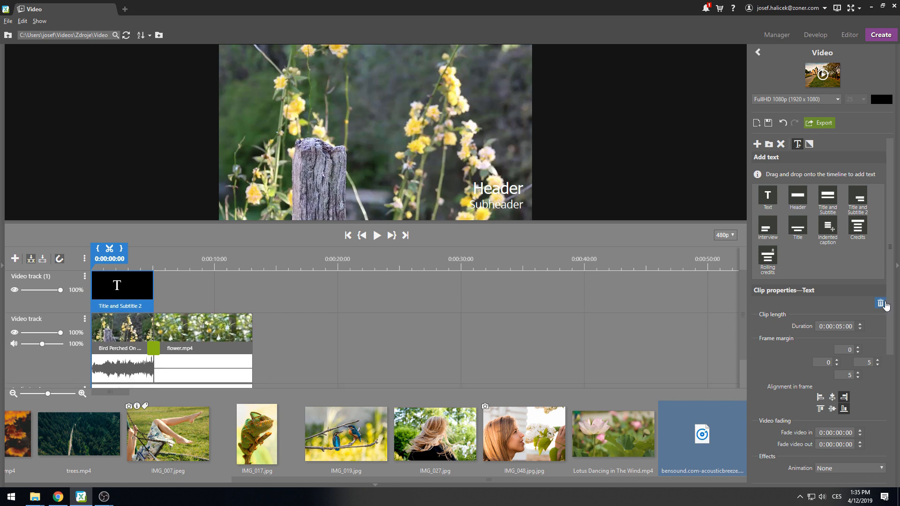
{"action": "type", "text": "Spring"}
{"action": "type", "text": "2019"}
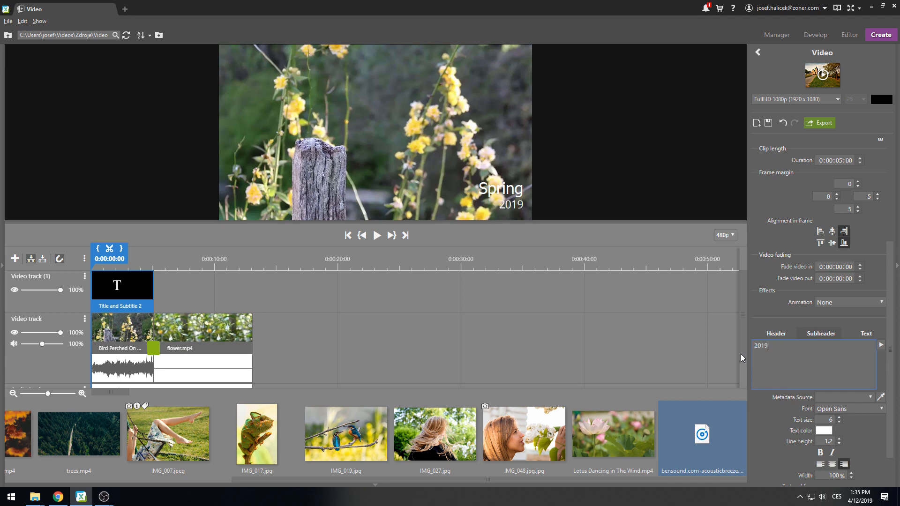
{"action": "left_click", "coordinate": [822, 431]}
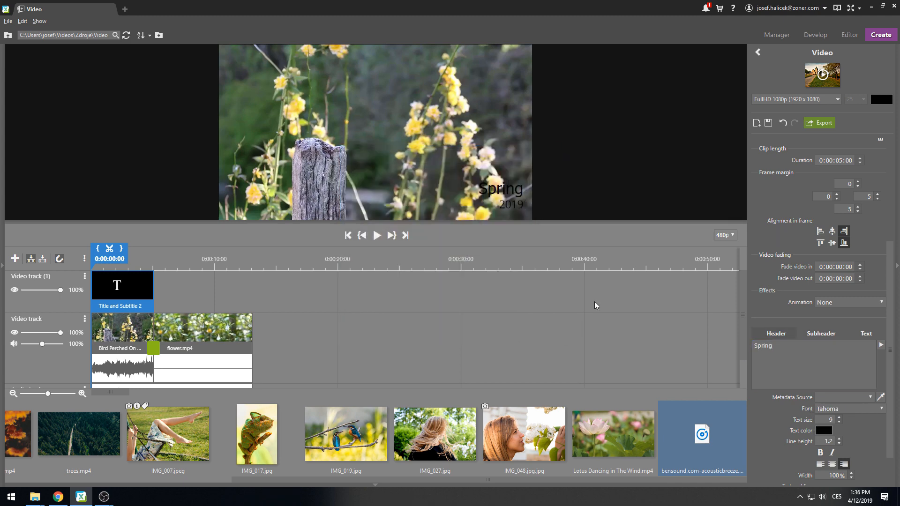
{"action": "left_click", "coordinate": [377, 235]}
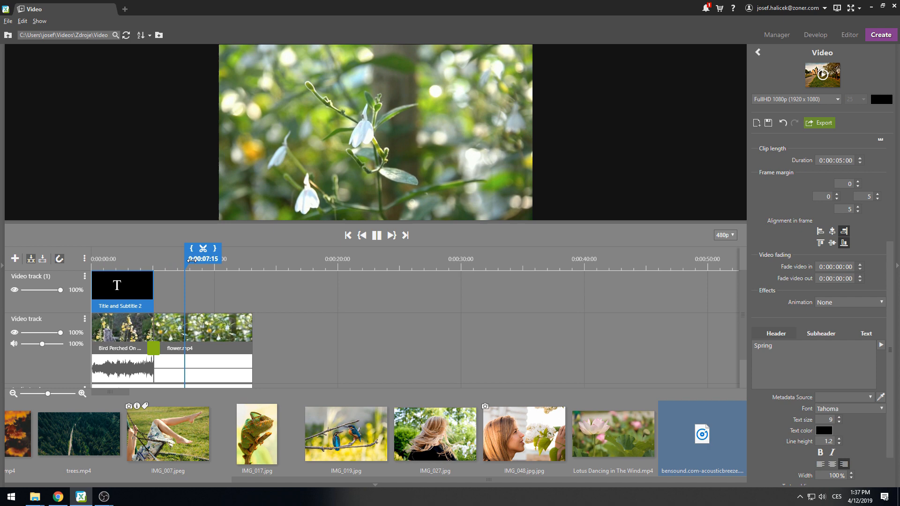
{"action": "left_click", "coordinate": [377, 236]}
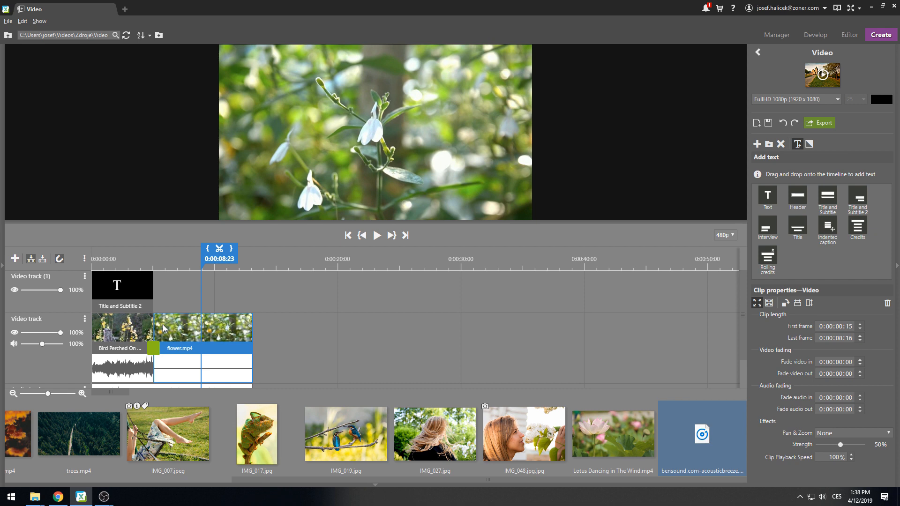
{"action": "mouse_move", "coordinate": [165, 329]}
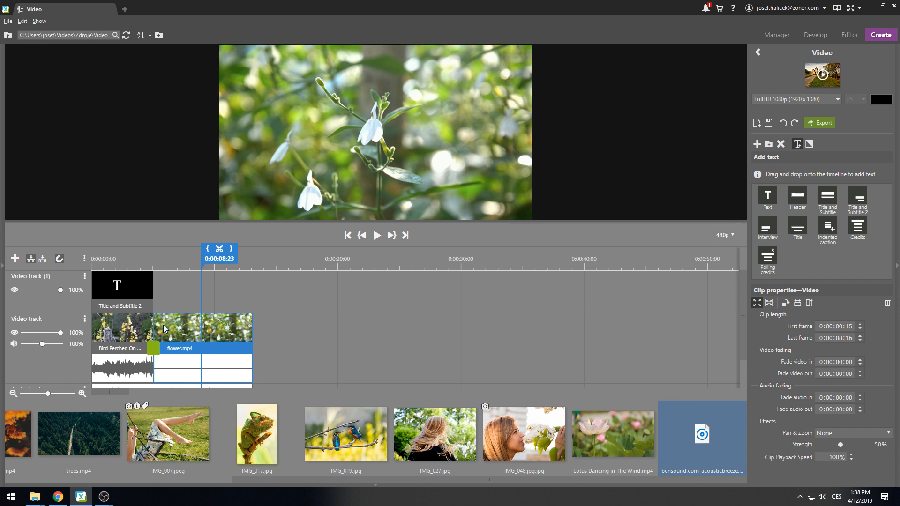
{"action": "mouse_move", "coordinate": [62, 277]}
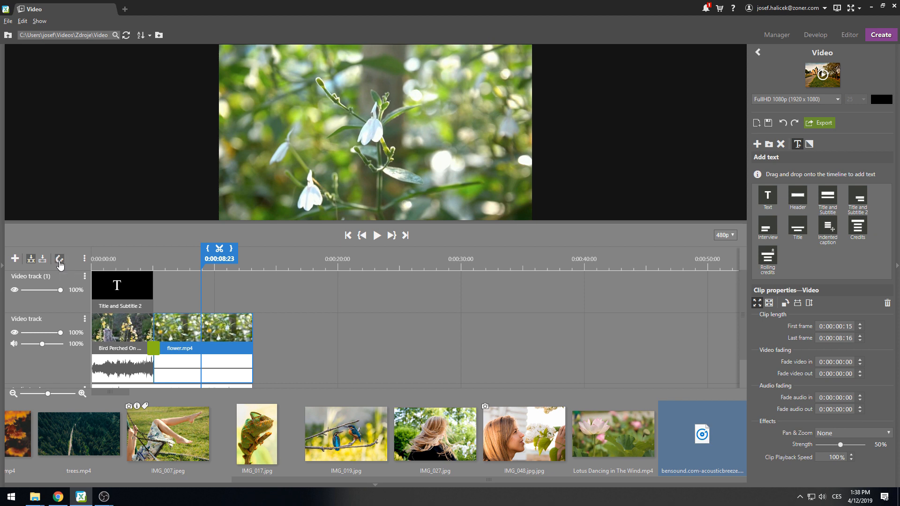
{"action": "left_click", "coordinate": [345, 433]}
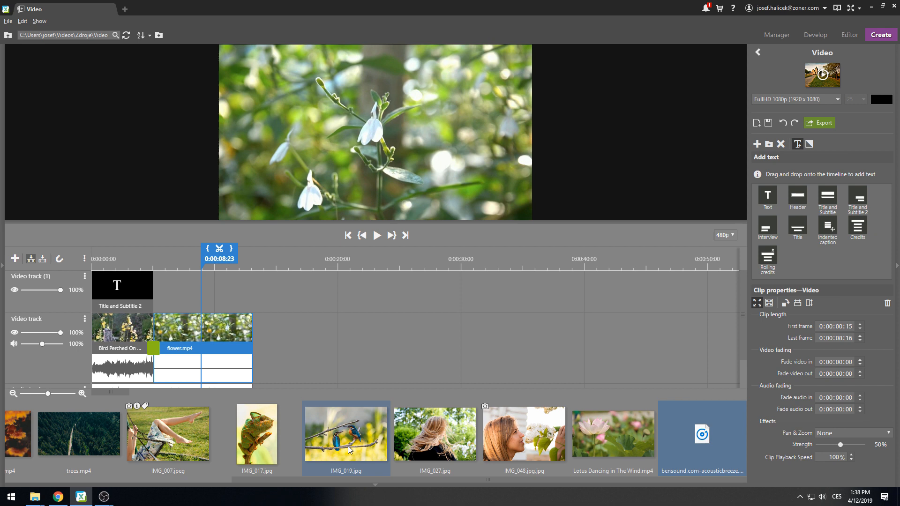
{"action": "left_click_drag", "start_coordinate": [346, 434], "coordinate": [251, 328]}
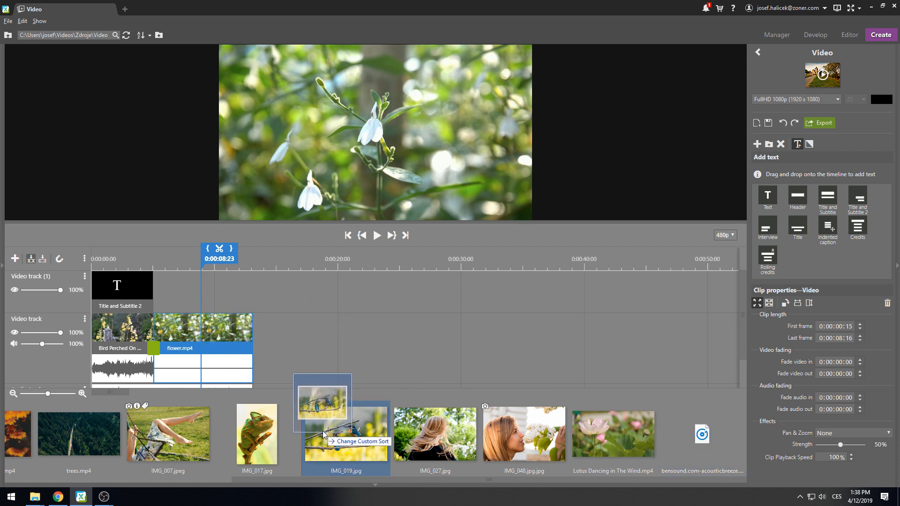
{"action": "left_click", "coordinate": [346, 434]}
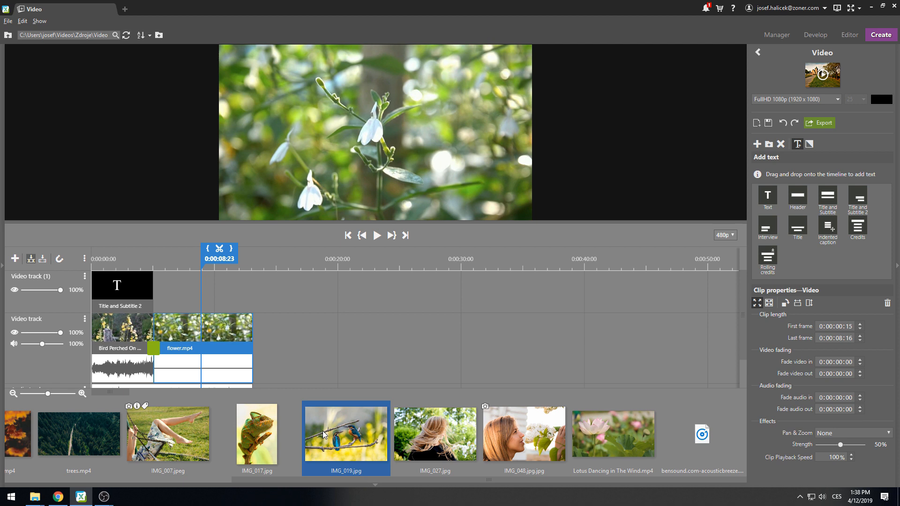
{"action": "left_click", "coordinate": [168, 433]}
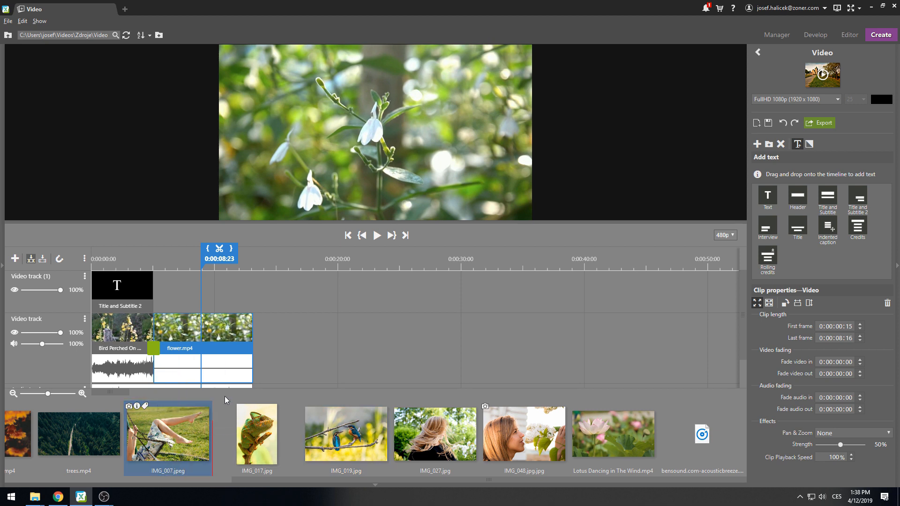
Place IMG_007.jpeg on a new upper track, preview it, then delete that track
{"action": "left_click_drag", "start_coordinate": [167, 432], "coordinate": [248, 242]}
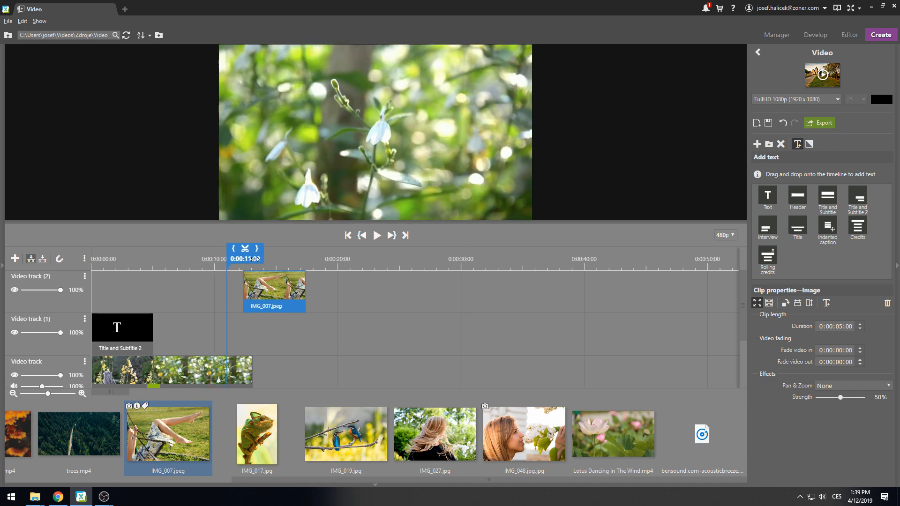
{"action": "left_click", "coordinate": [377, 236]}
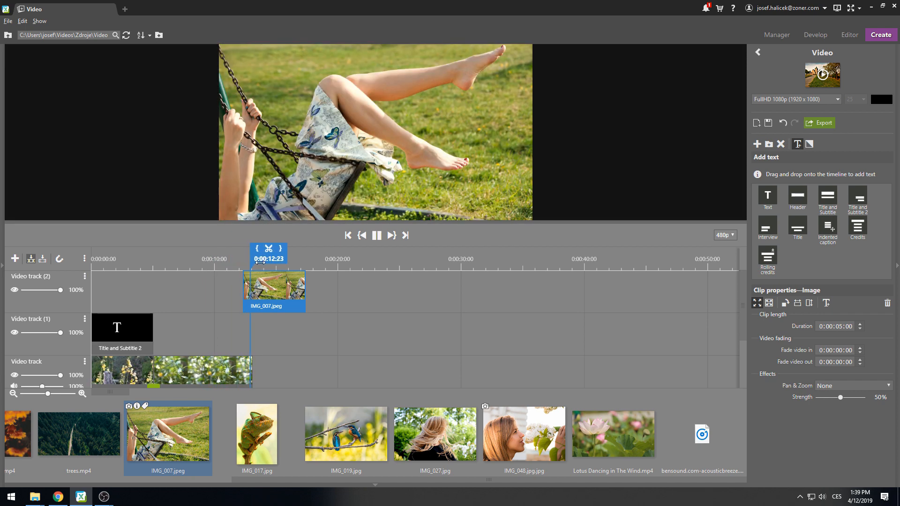
{"action": "left_click", "coordinate": [376, 236]}
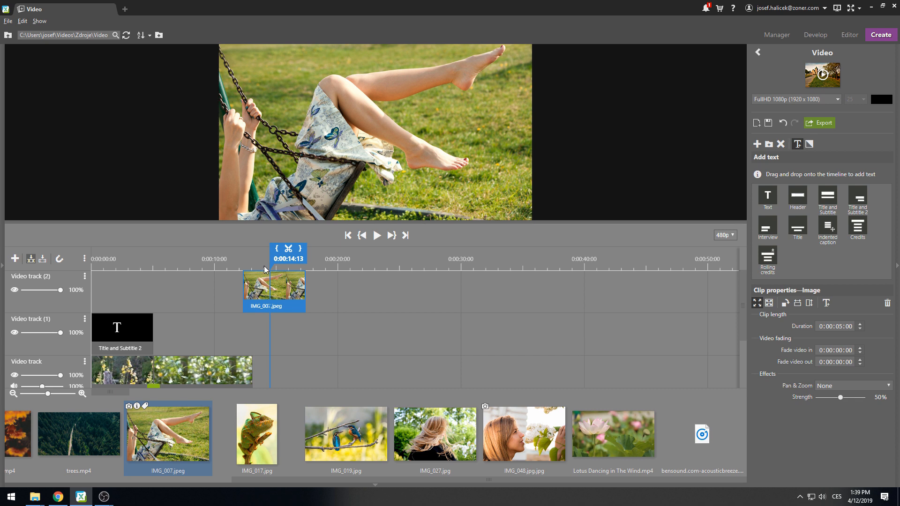
{"action": "left_click", "coordinate": [84, 276]}
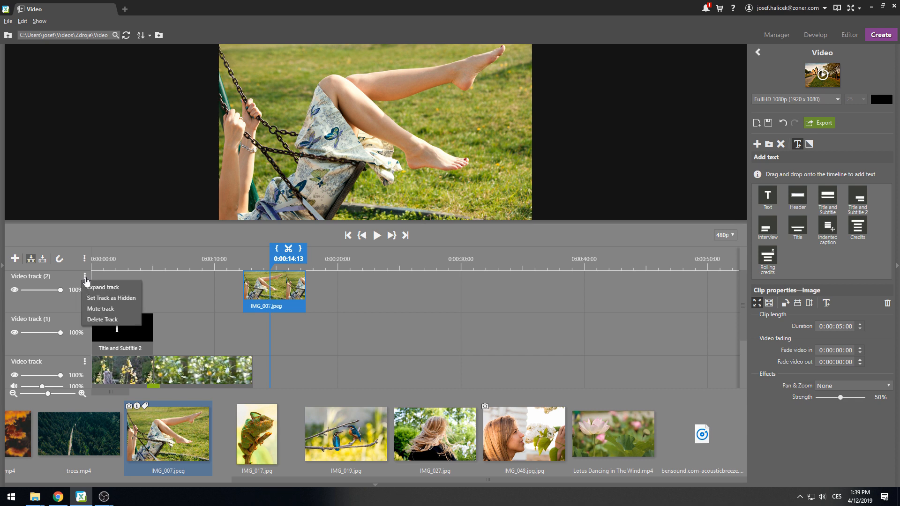
{"action": "left_click", "coordinate": [102, 320]}
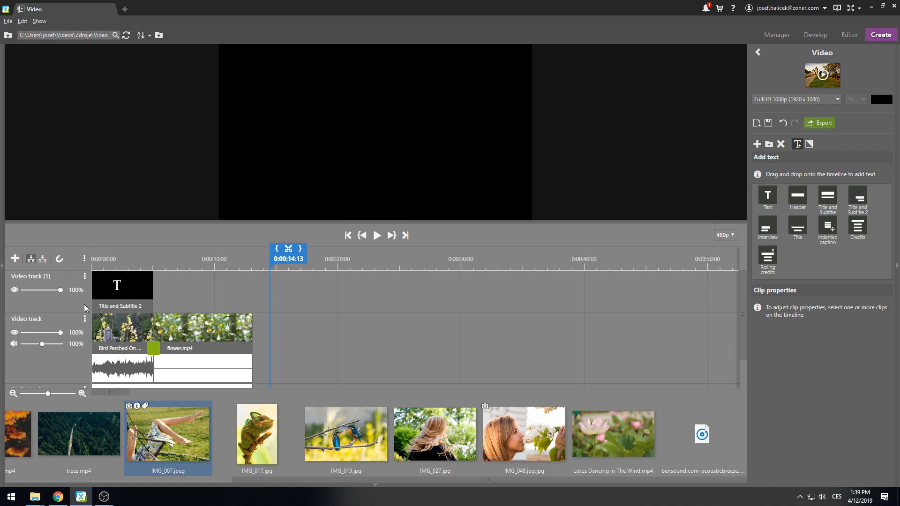
With Insert mode on, slot IMG_027.jpg and IMG_019.jpg before flower.mp4
{"action": "left_click", "coordinate": [14, 258]}
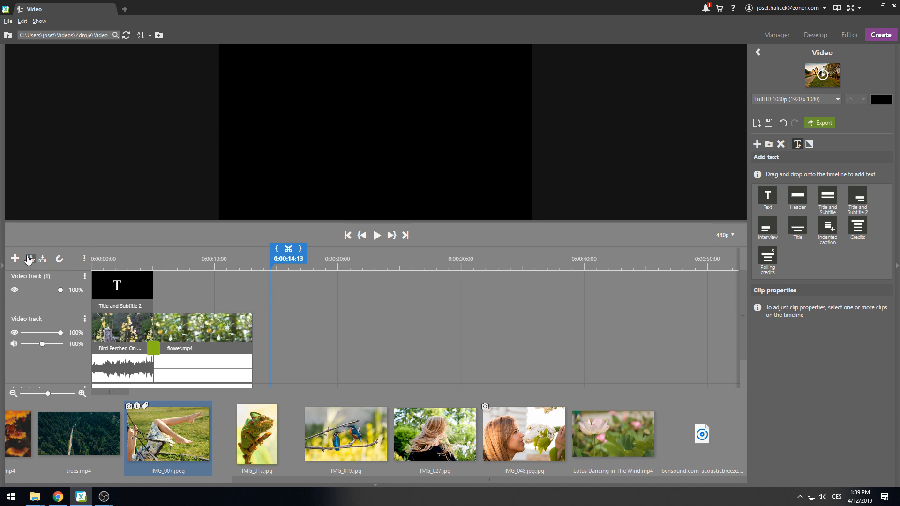
{"action": "mouse_move", "coordinate": [29, 259]}
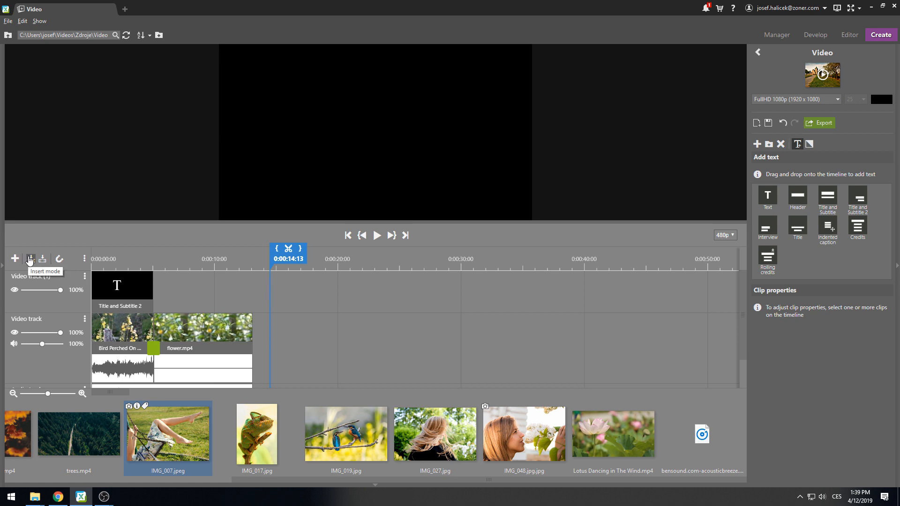
{"action": "left_click", "coordinate": [434, 433]}
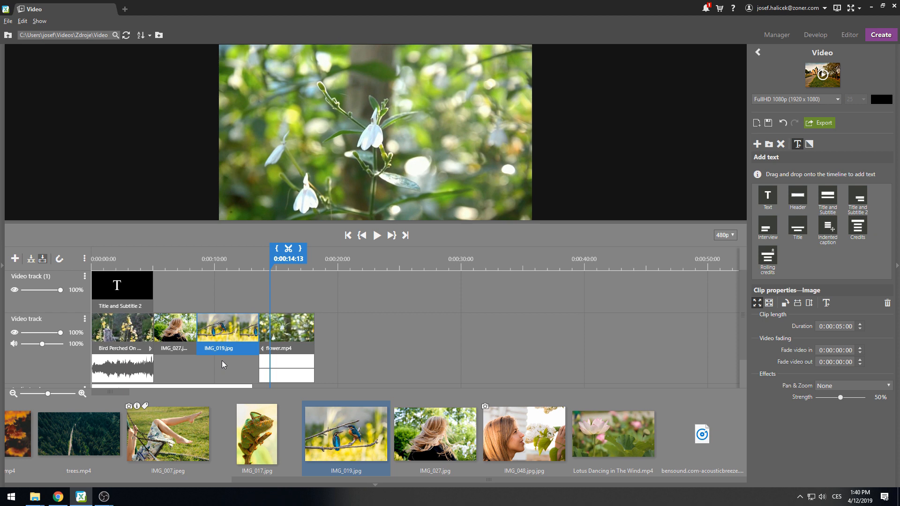
Zoom in on the timeline to widen the bird clip, photos and flower.mp4
{"action": "left_click_drag", "start_coordinate": [46, 394], "coordinate": [53, 399]}
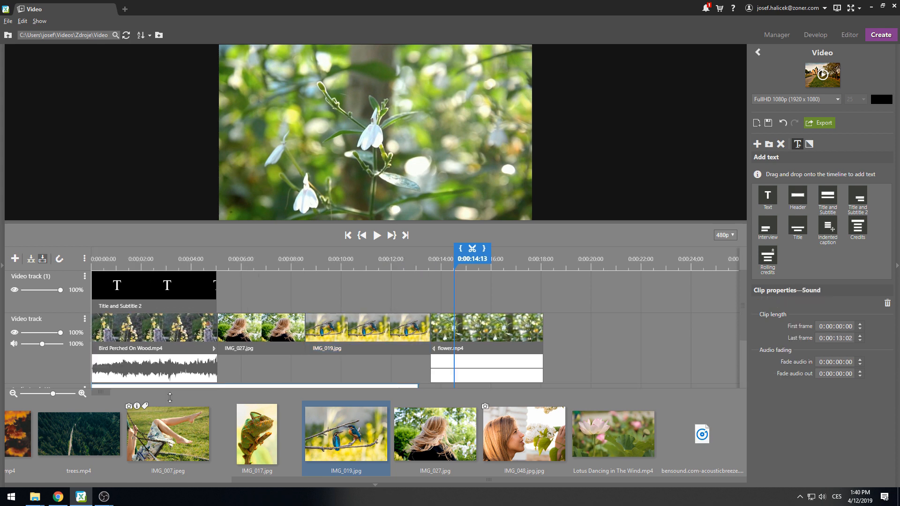
Select IMG_027.jpg and IMG_019.jpg together and adjust their shared effect Strength
{"action": "left_click", "coordinate": [261, 329]}
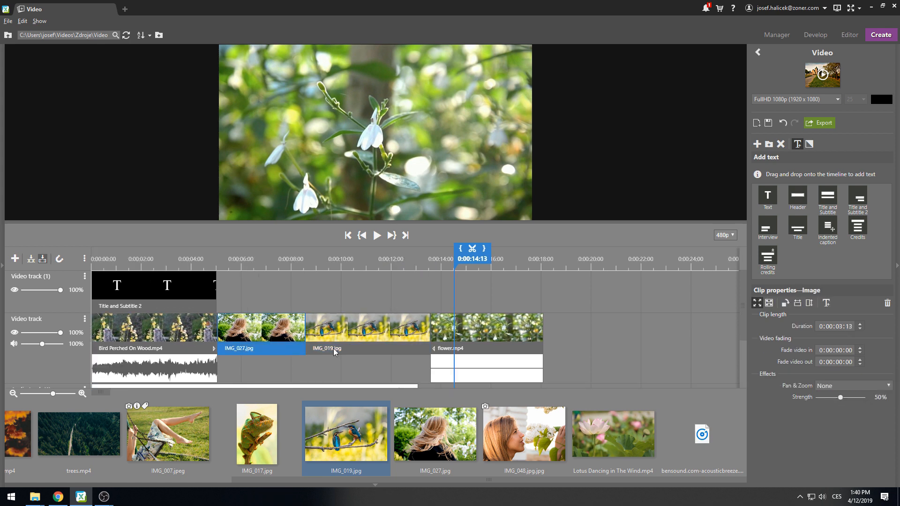
{"action": "left_click", "coordinate": [353, 327]}
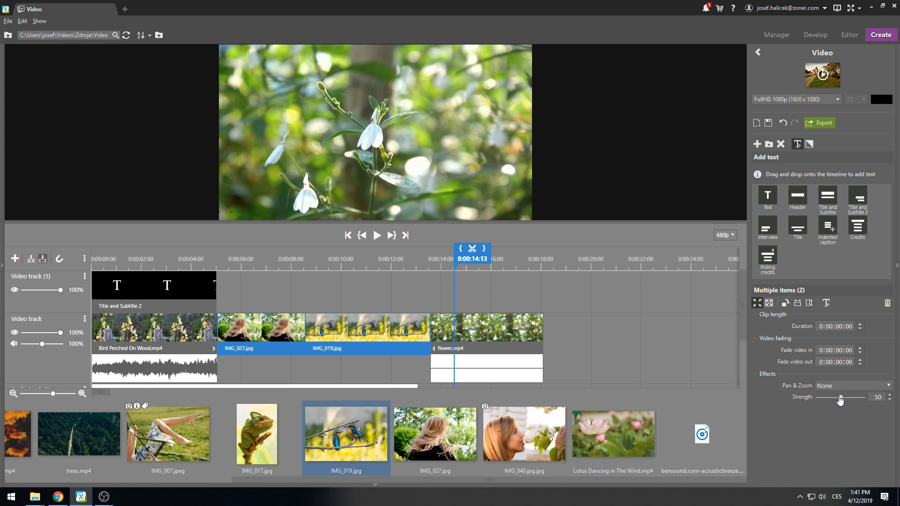
{"action": "left_click_drag", "start_coordinate": [838, 397], "coordinate": [845, 398]}
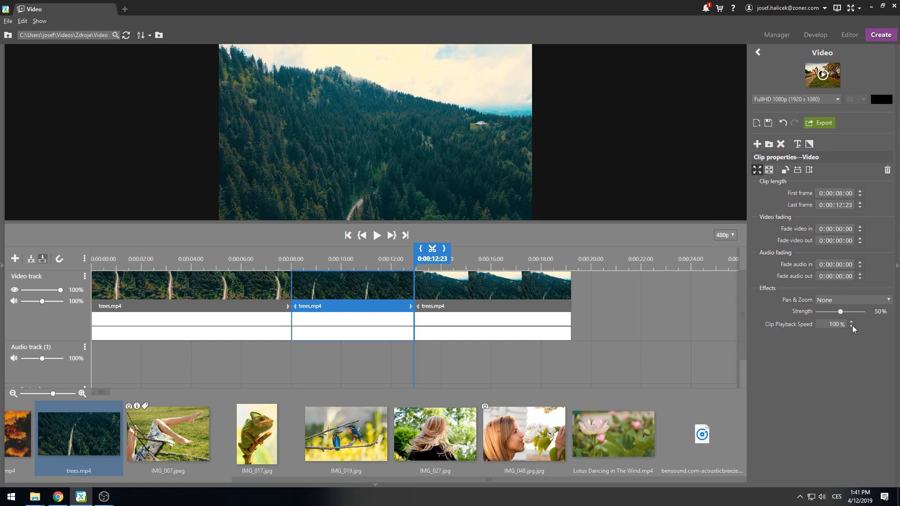
Set the middle trees.mp4 clip to 606% playback speed and select the last clip
{"action": "left_click", "coordinate": [852, 322]}
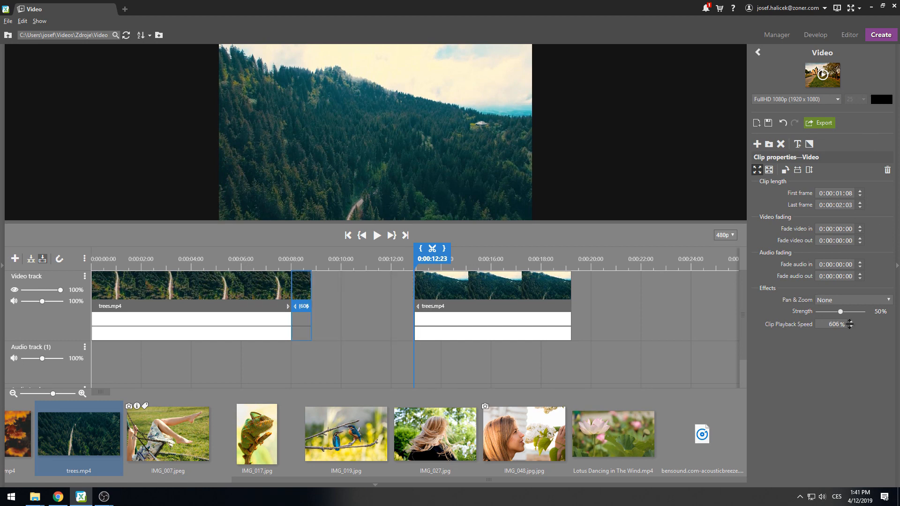
{"action": "left_click", "coordinate": [859, 322]}
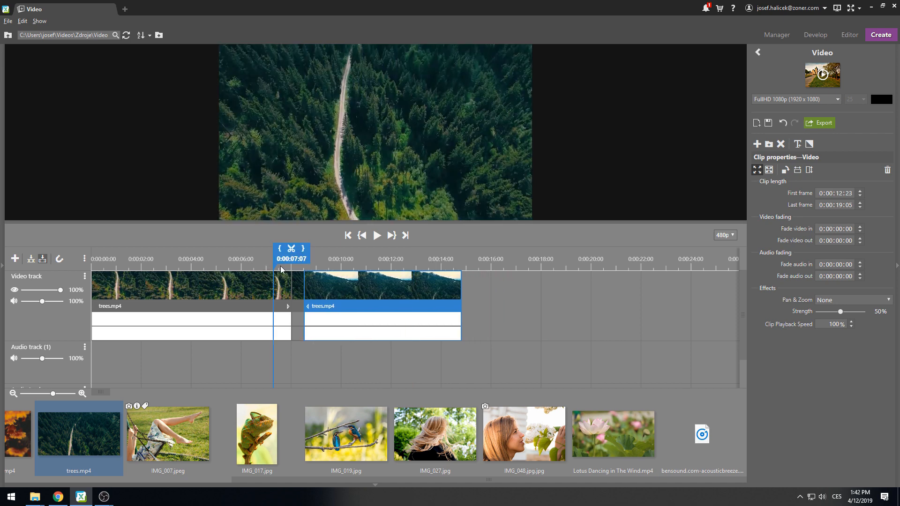
{"action": "left_click", "coordinate": [377, 235]}
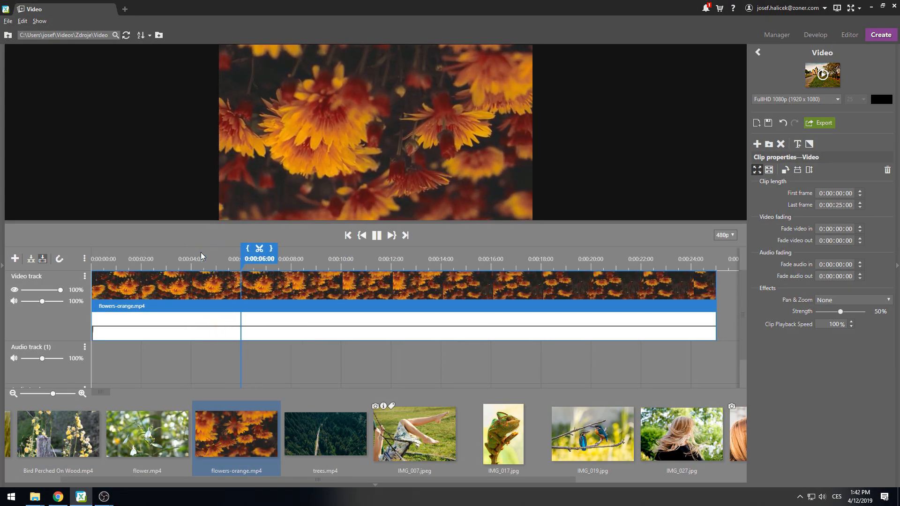
Flip flowers-orange.mp4 vertically so the flowers are upright and check it in playback
{"action": "left_click", "coordinate": [377, 235]}
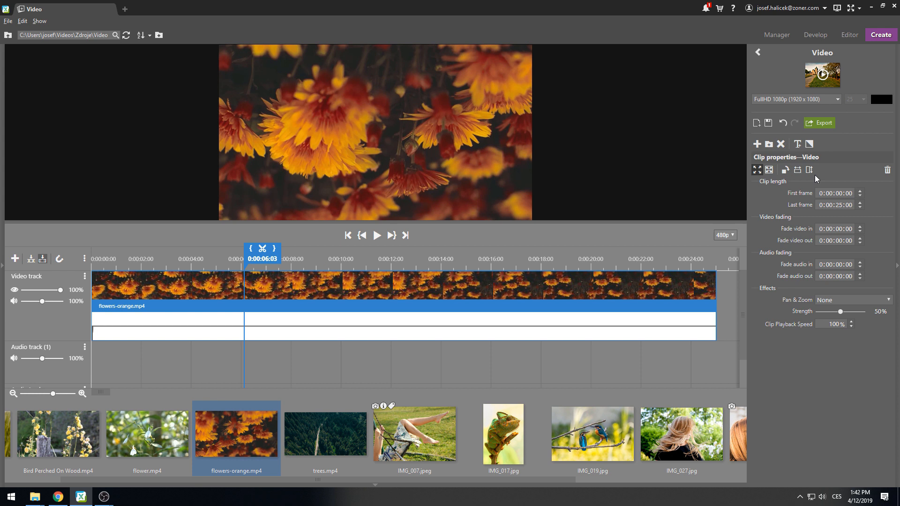
{"action": "left_click", "coordinate": [808, 170]}
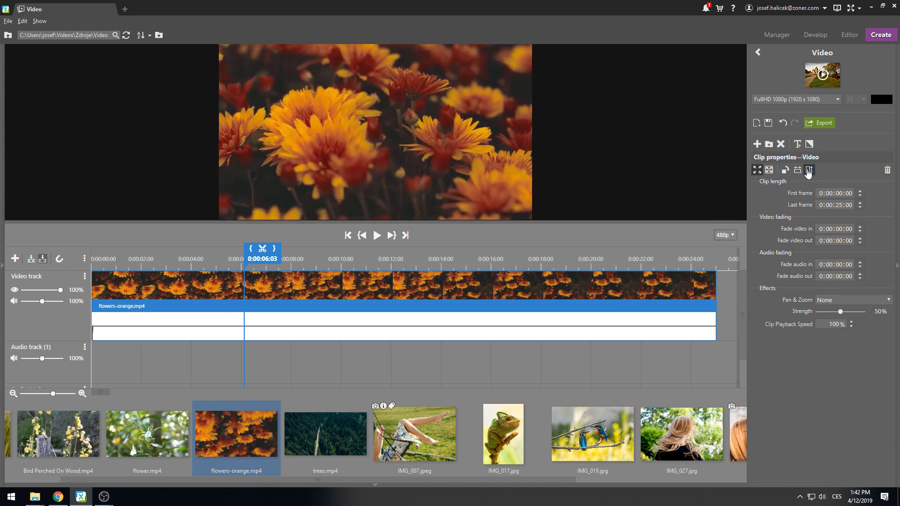
{"action": "mouse_move", "coordinate": [252, 262]}
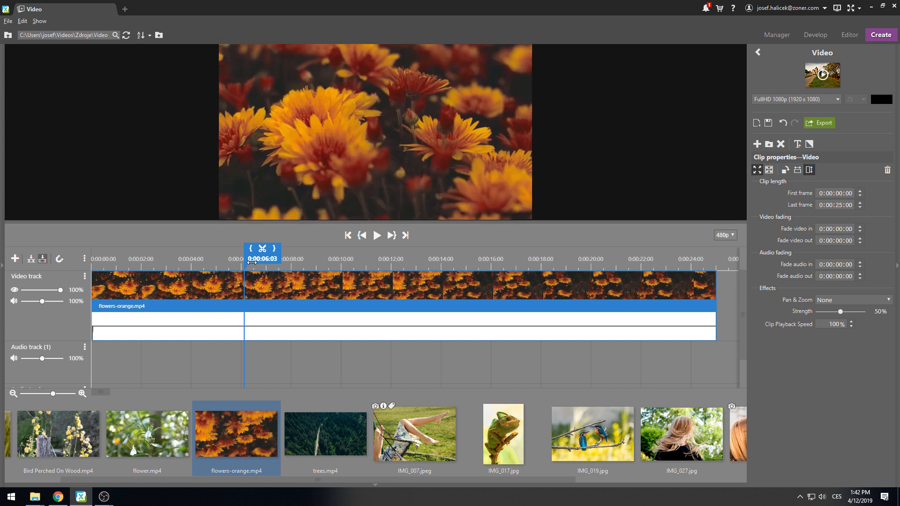
{"action": "left_click", "coordinate": [377, 235]}
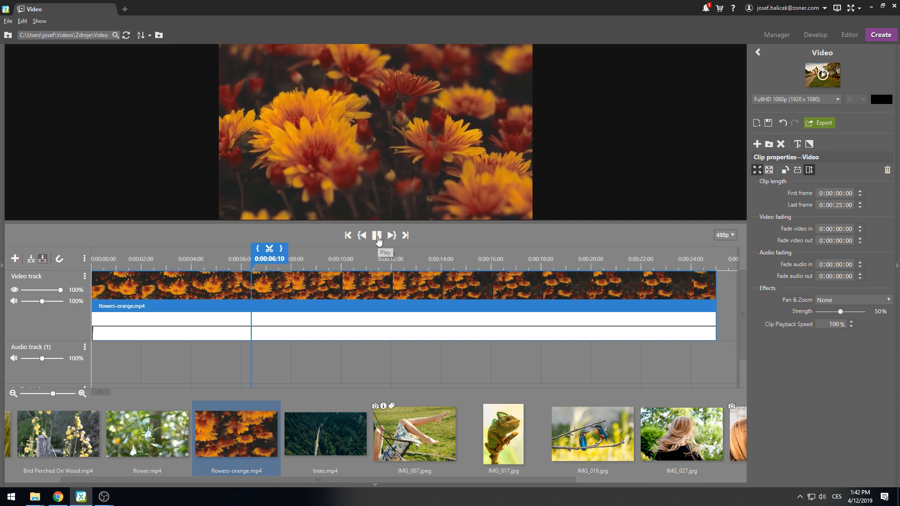
{"action": "left_click", "coordinate": [377, 235]}
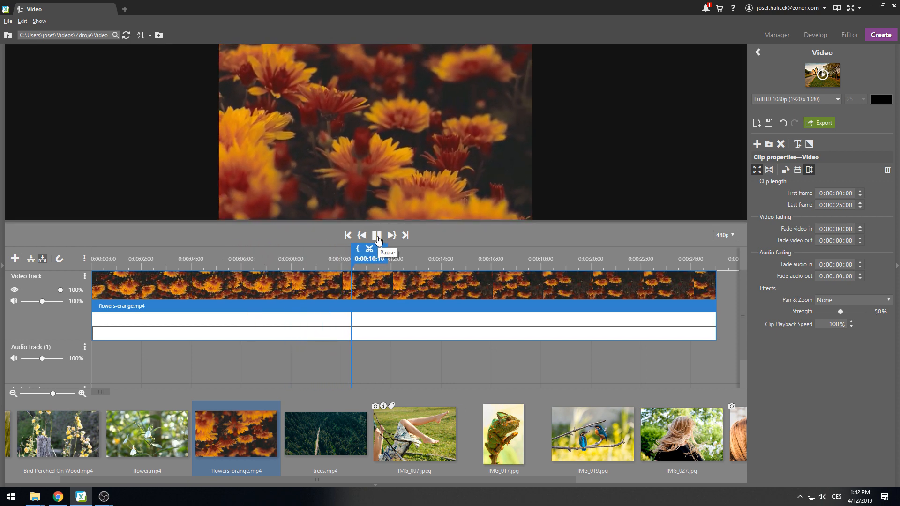
{"action": "left_click", "coordinate": [377, 235]}
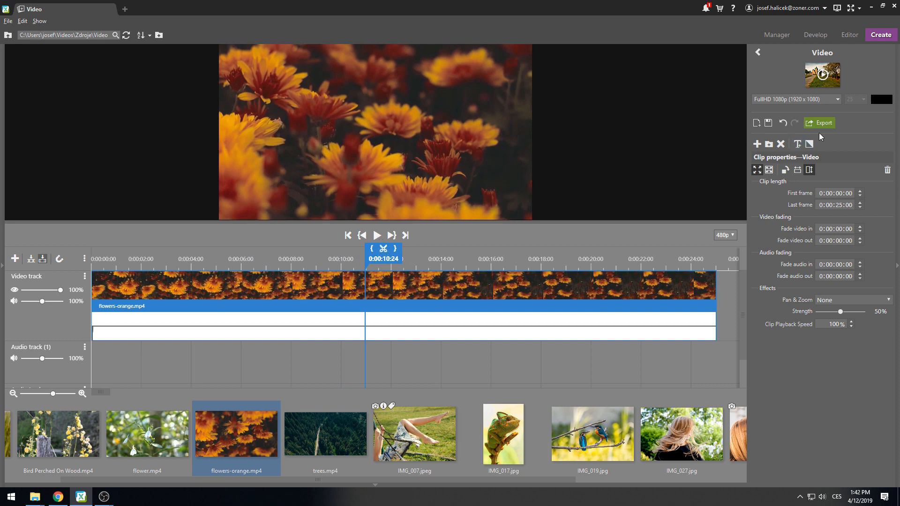
Export the video as flowers-orange-rotat…mp4 with H264 Full HD, High quality, 25 fps
{"action": "left_click", "coordinate": [819, 123]}
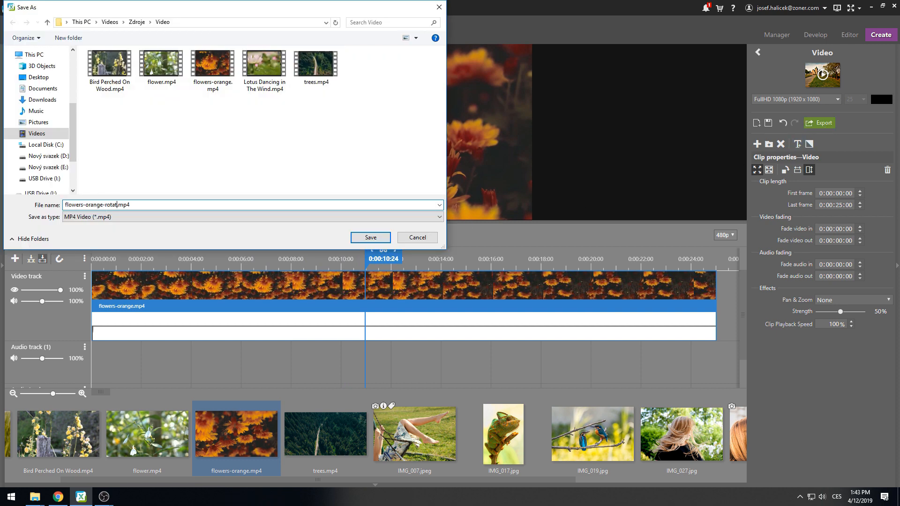
{"action": "left_click", "coordinate": [369, 237]}
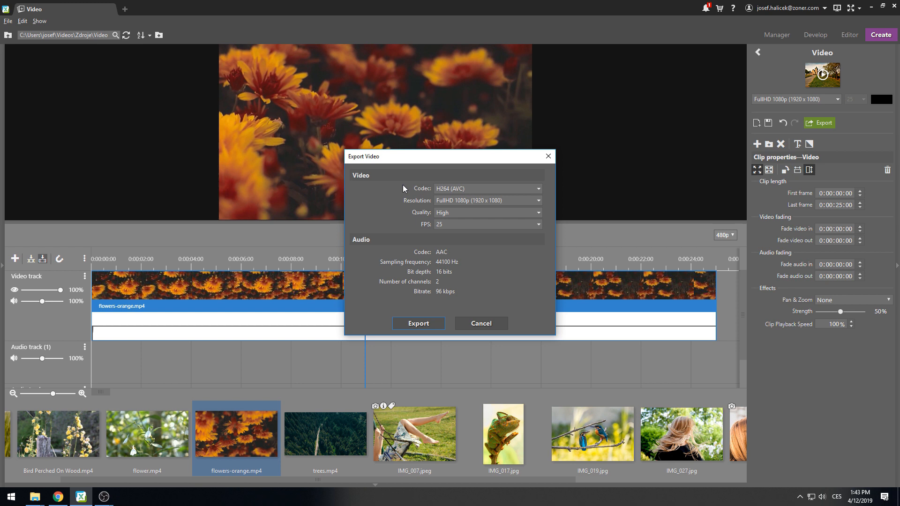
{"action": "mouse_move", "coordinate": [402, 205]}
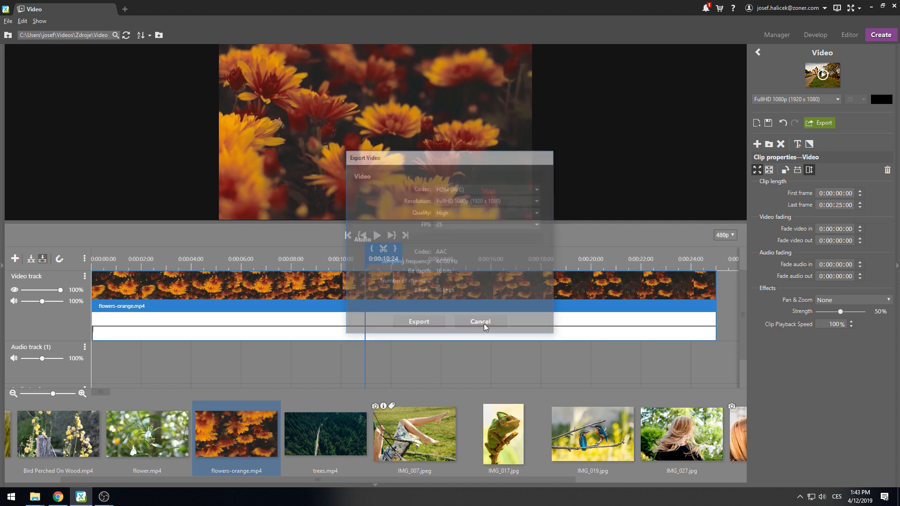
Save the timeline as the project 'Flowers' under Saved Projects
{"action": "left_click", "coordinate": [480, 321]}
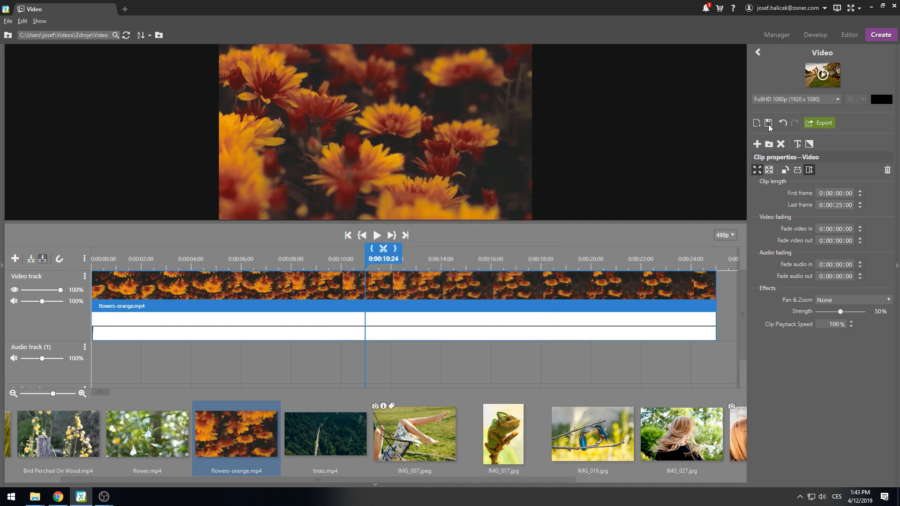
{"action": "left_click", "coordinate": [768, 122]}
{"action": "type", "text": "Flowers"}
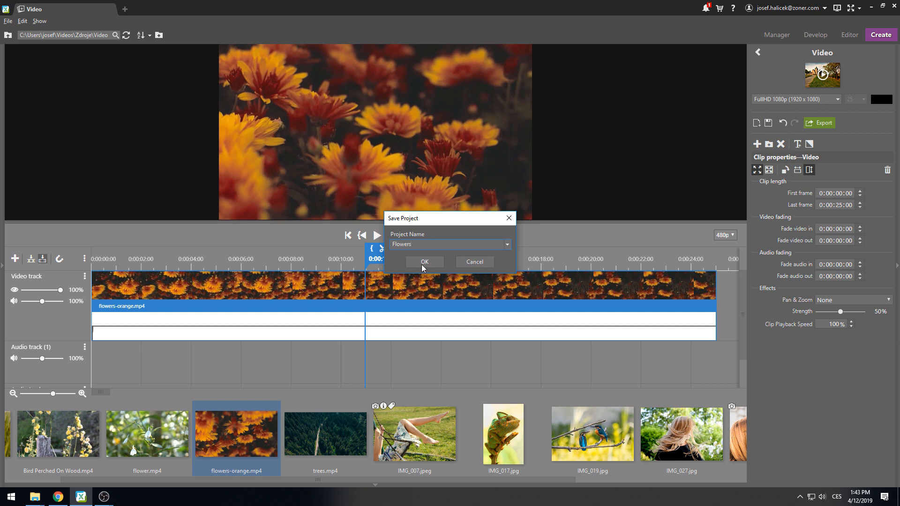
{"action": "left_click", "coordinate": [424, 262]}
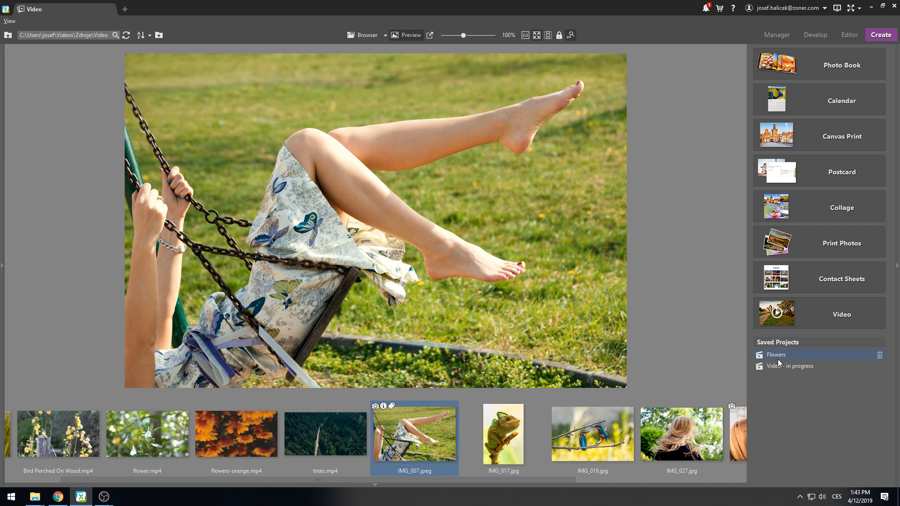
{"action": "mouse_move", "coordinate": [779, 361]}
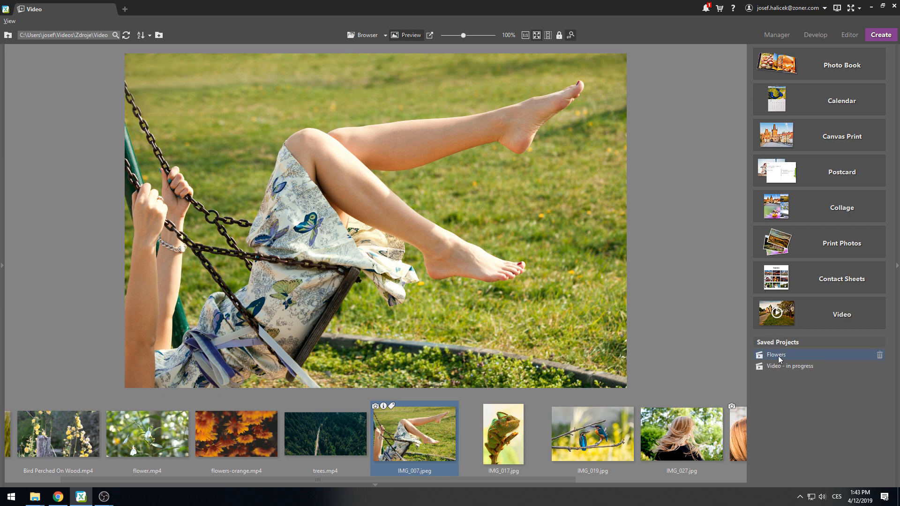